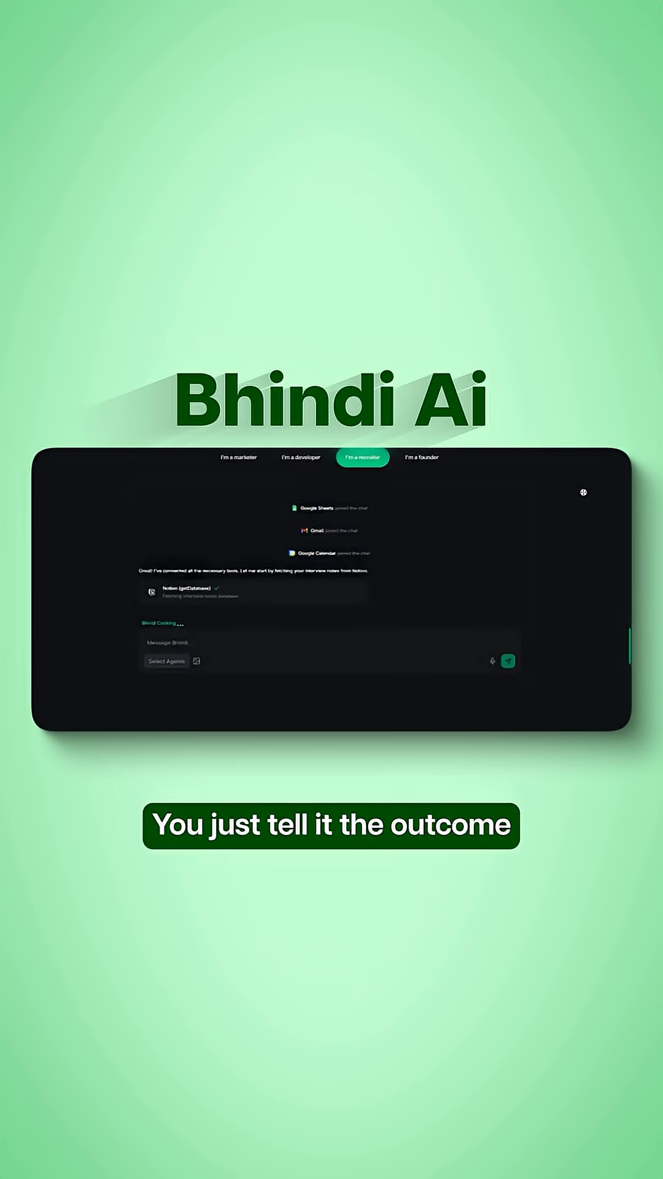
Step: View the developer, marketer, then founder persona demos, ending on the investor-deck and board-report request
{"action": "left_click", "coordinate": [299, 457]}
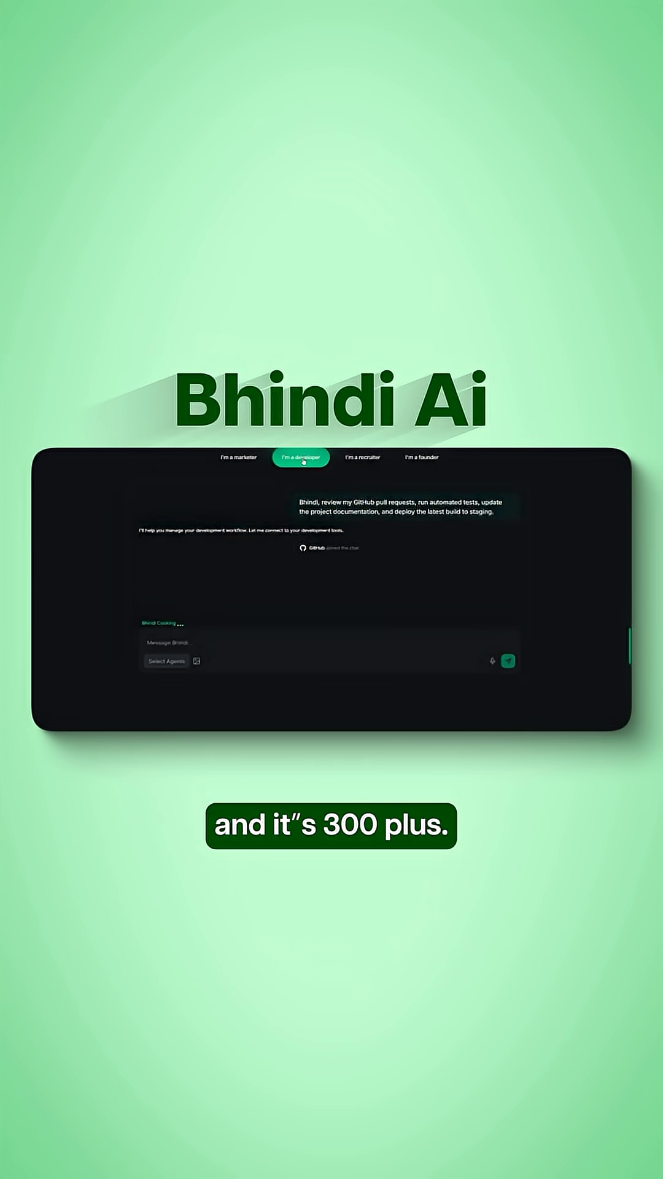
{"action": "left_click", "coordinate": [237, 456]}
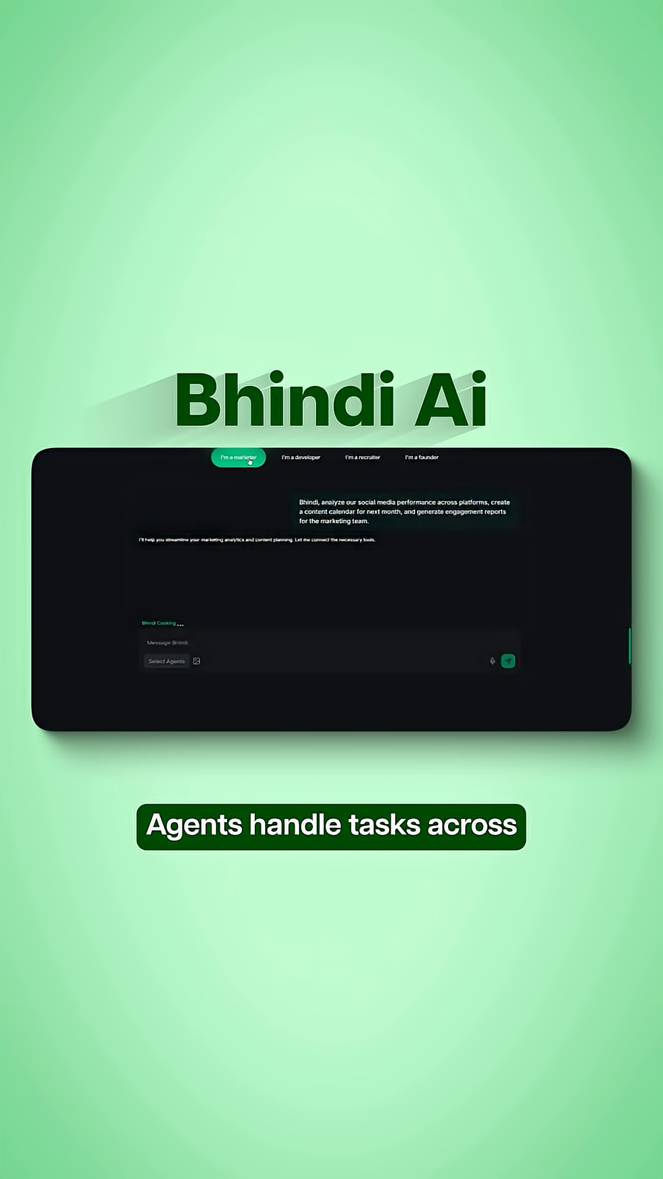
{"action": "left_click", "coordinate": [421, 456]}
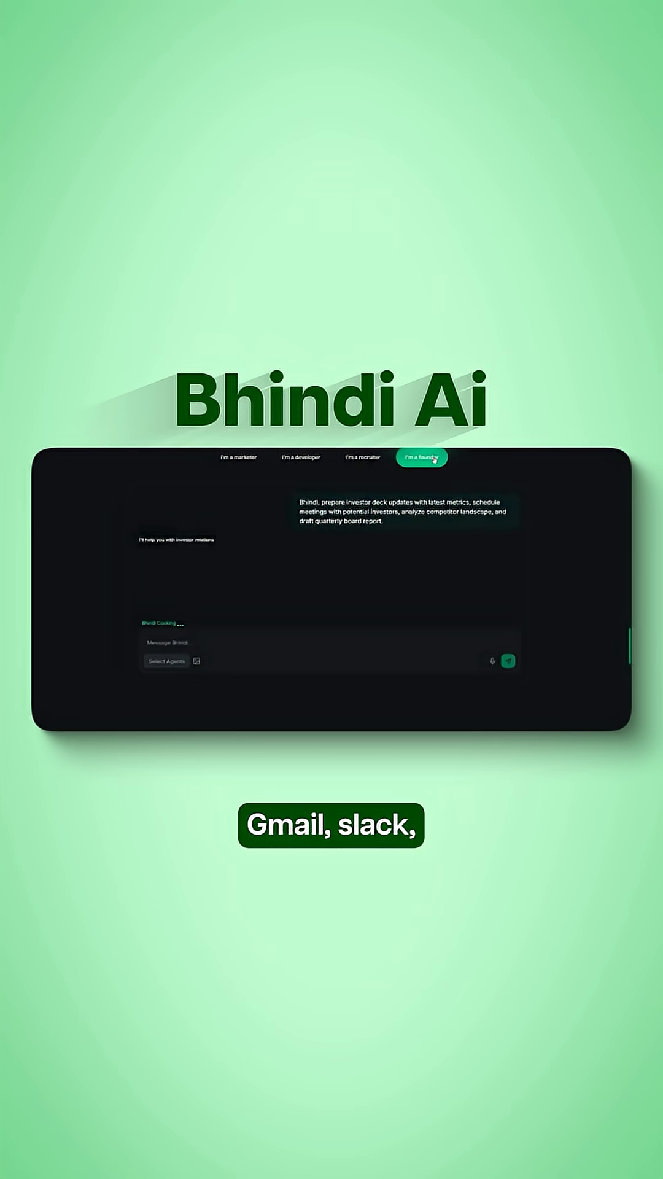